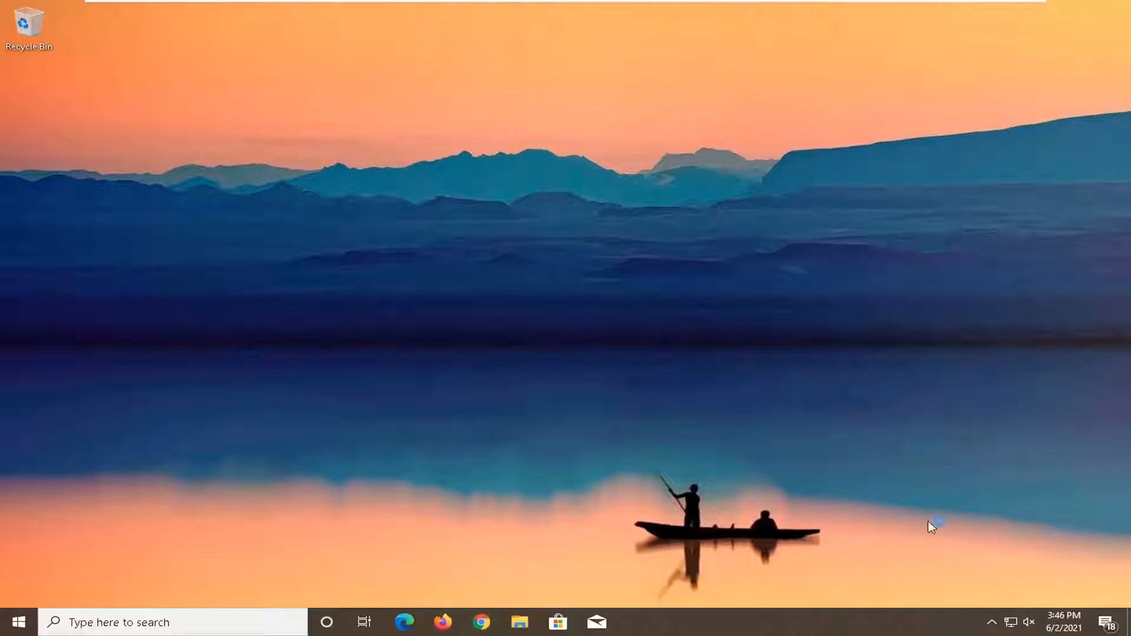
Search the web for the DirectX runtime in Chrome and reach Microsoft's web-installer download page, maximized.
click(480, 622)
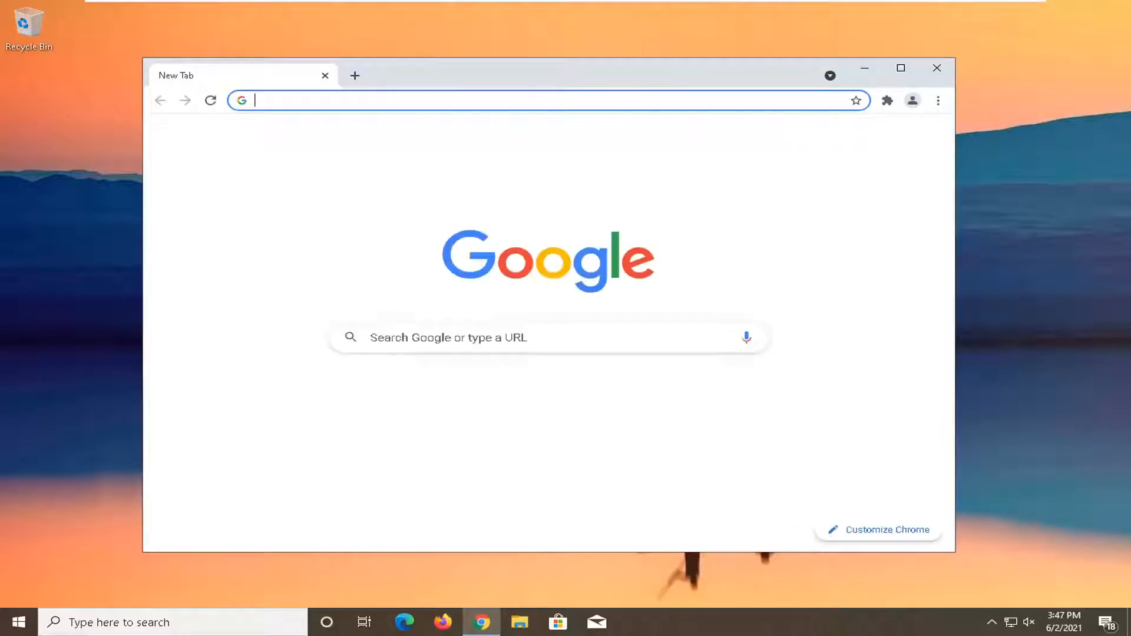
text(directx runtime download)
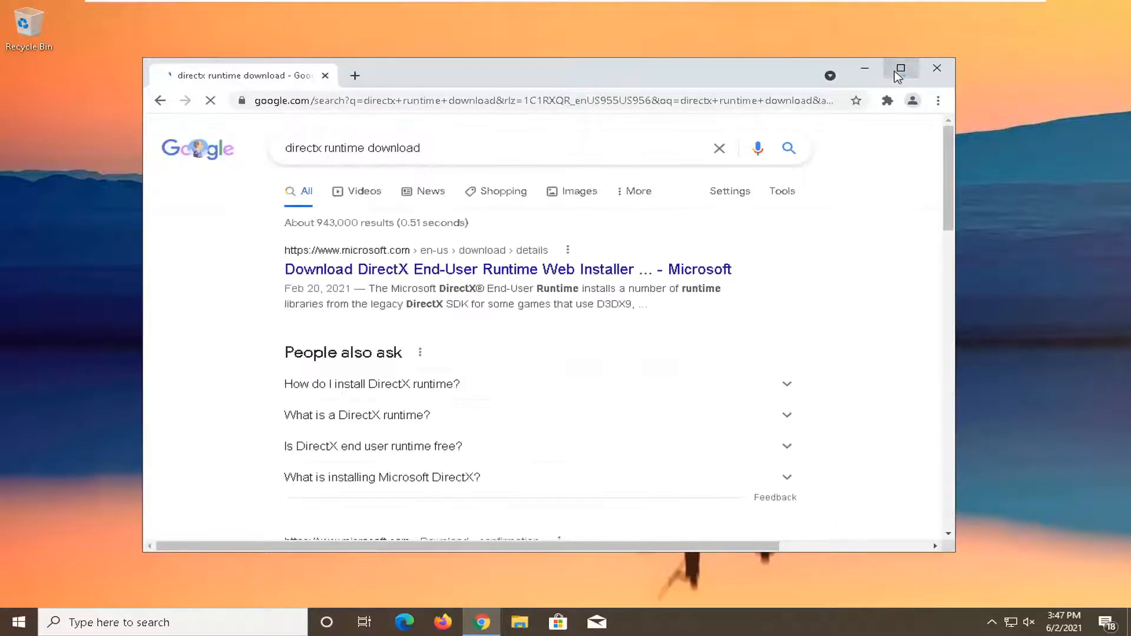
click(900, 68)
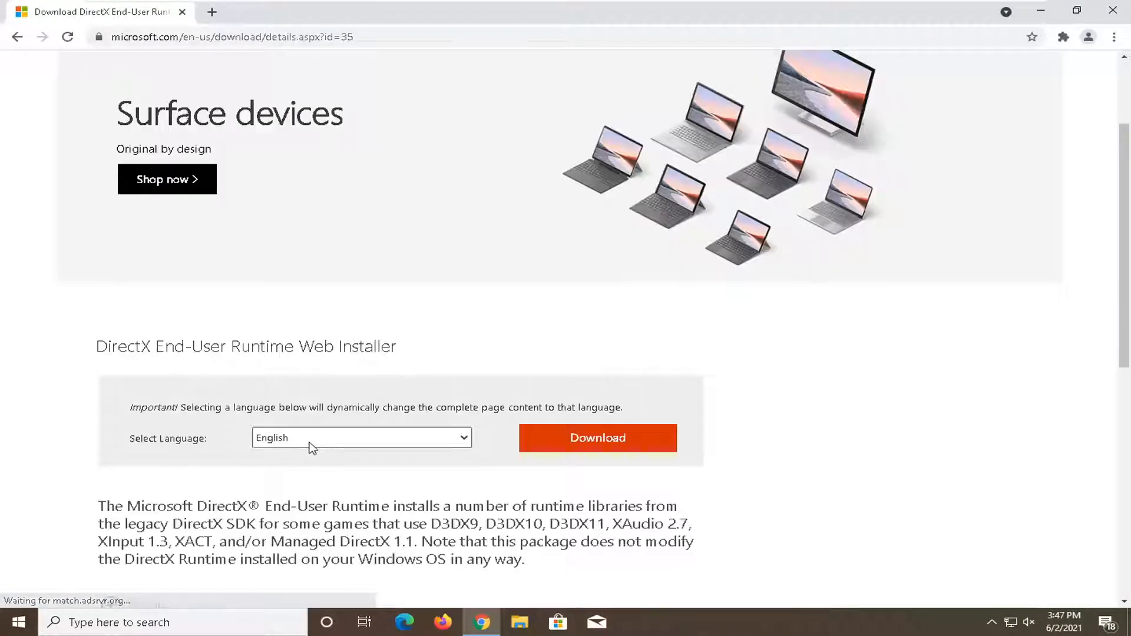
Download dxwebsetup.exe and run it from Chrome's download bar.
click(596, 438)
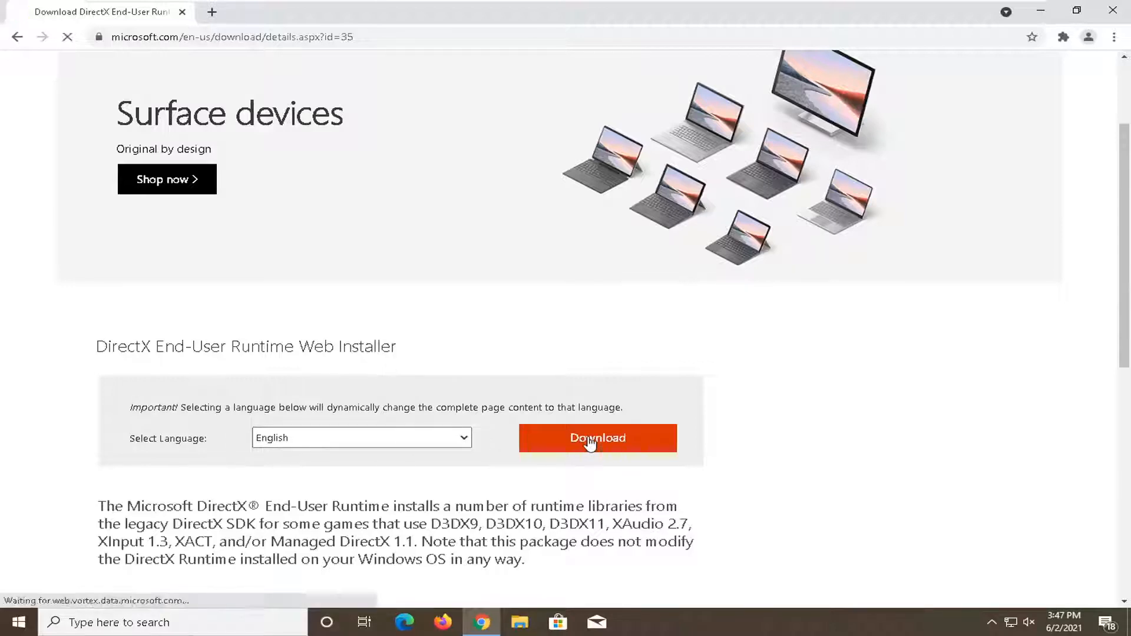
click(596, 438)
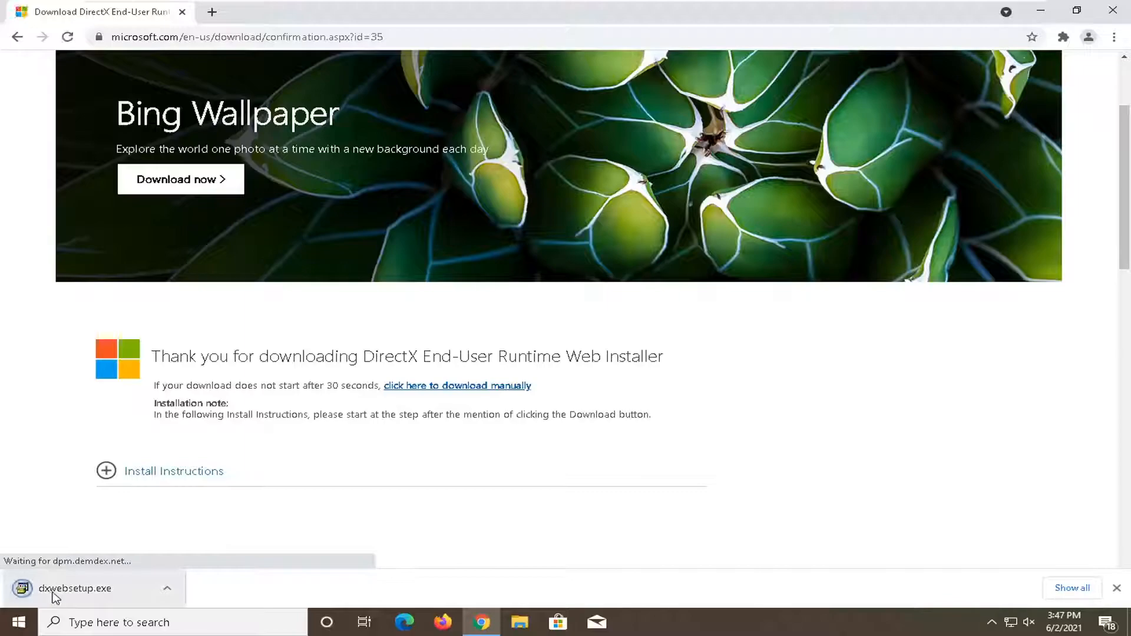
click(74, 588)
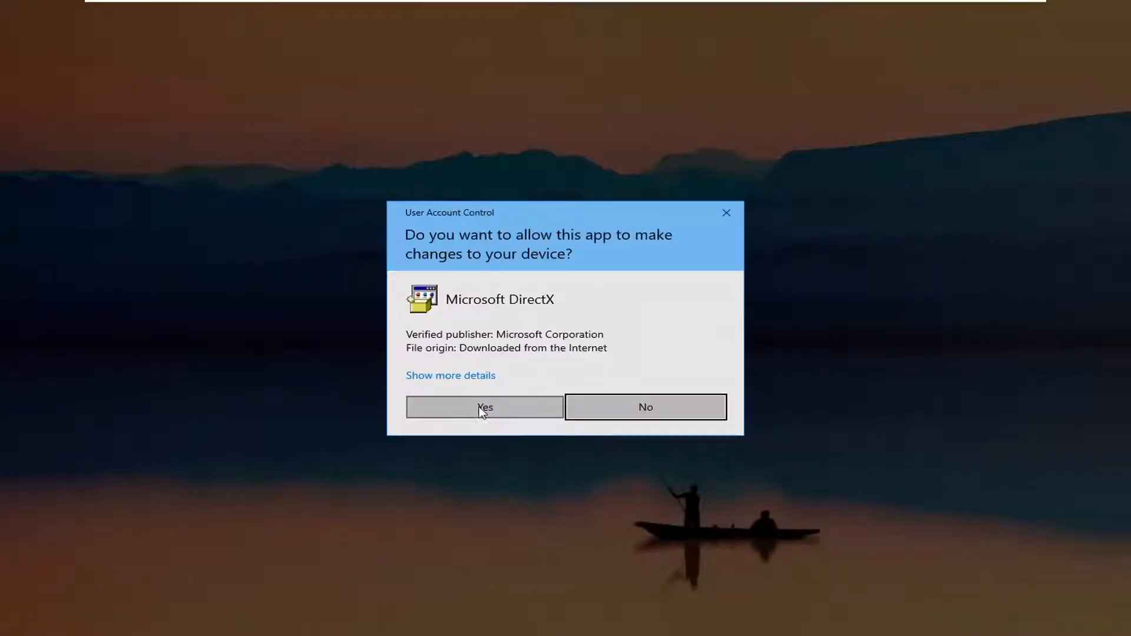
Allow the installer via UAC, untick the Bing Bar offer and continue to component selection.
click(484, 406)
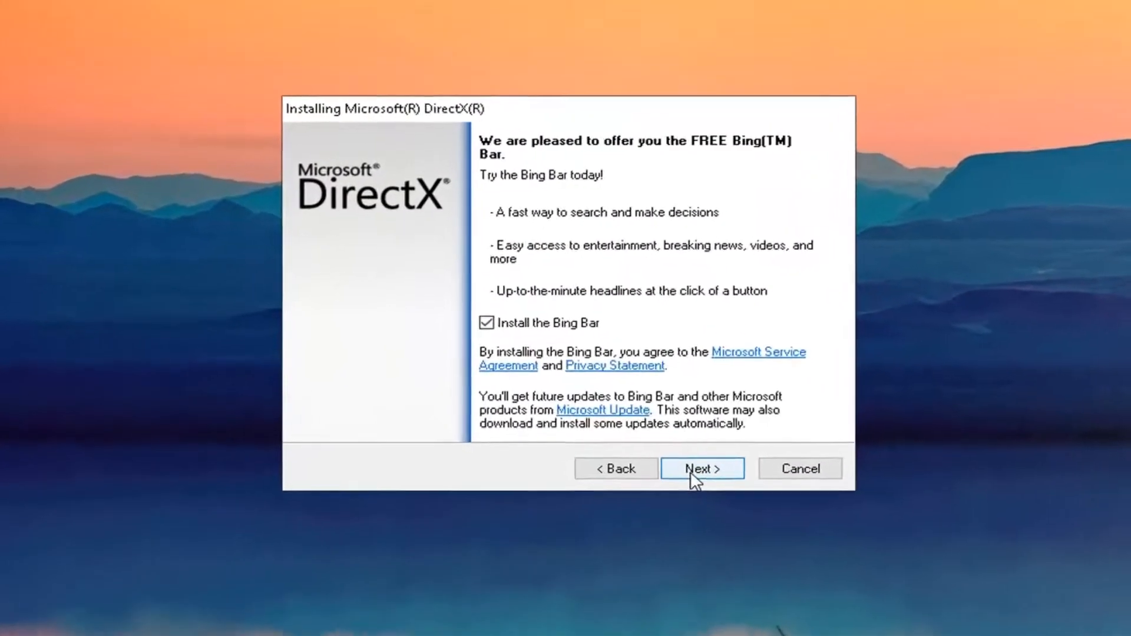
click(487, 322)
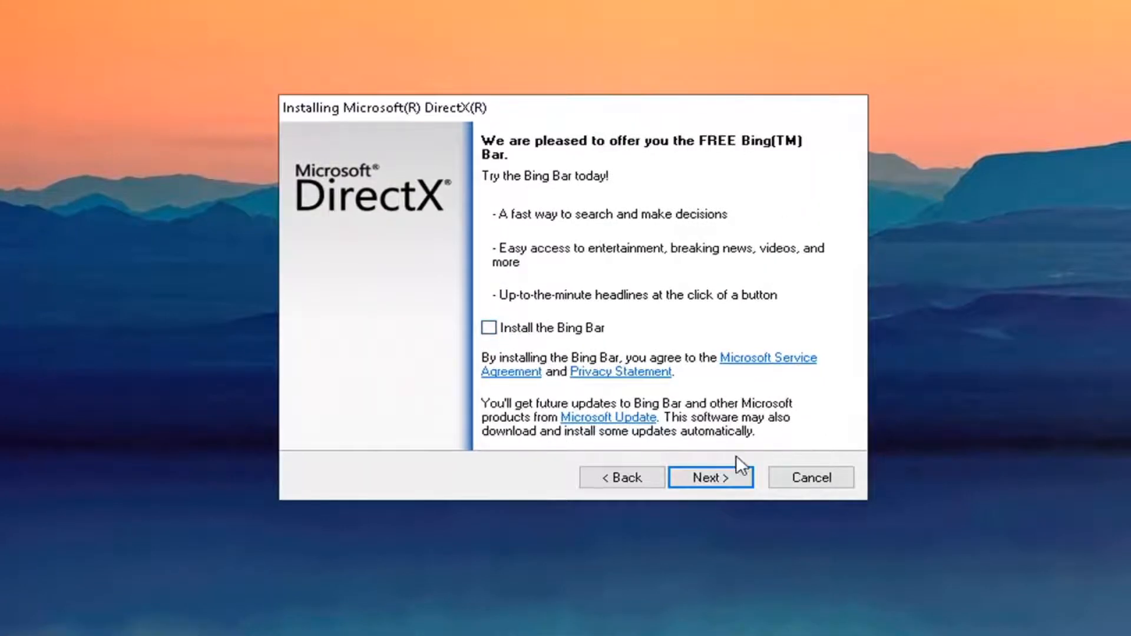
click(709, 477)
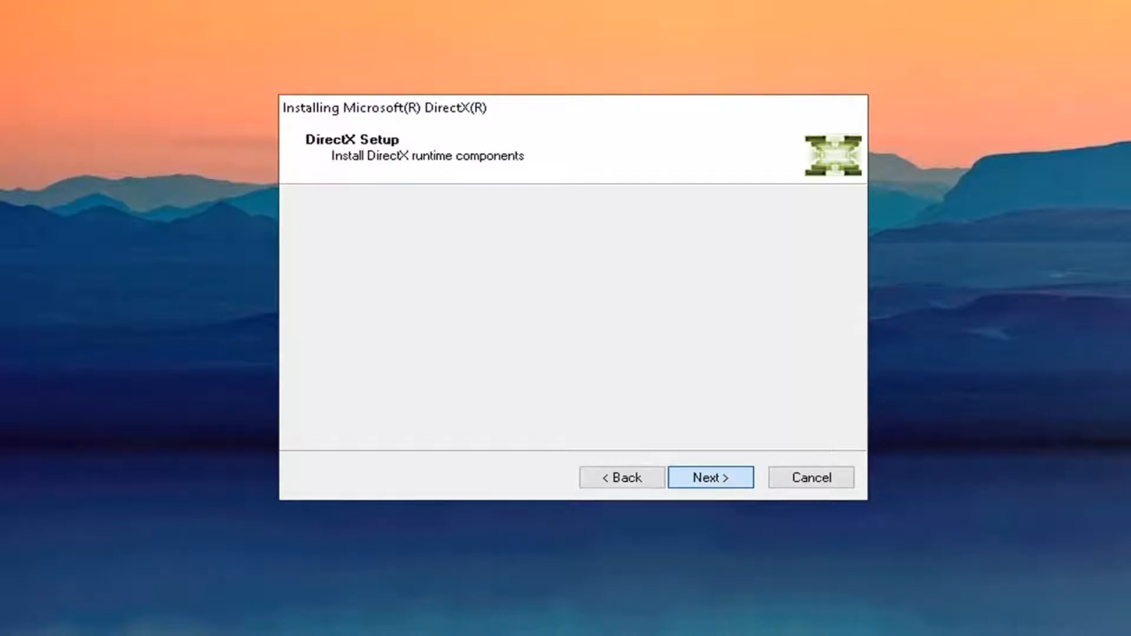
Start installing the runtime components and wait for Installation Complete.
click(709, 477)
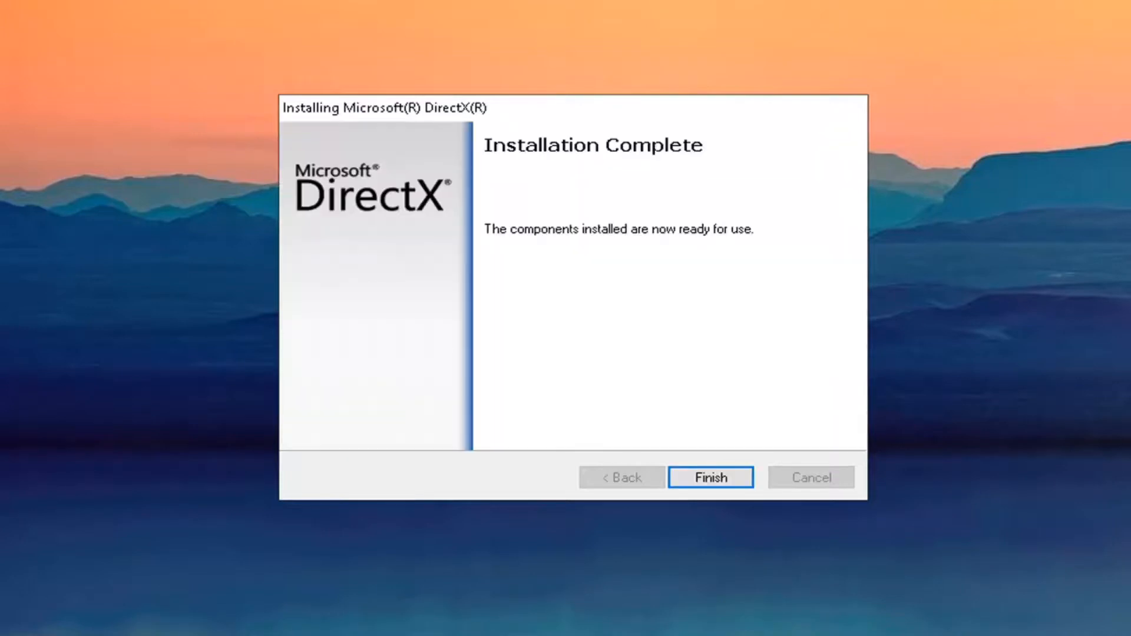
mouse_move(581, 258)
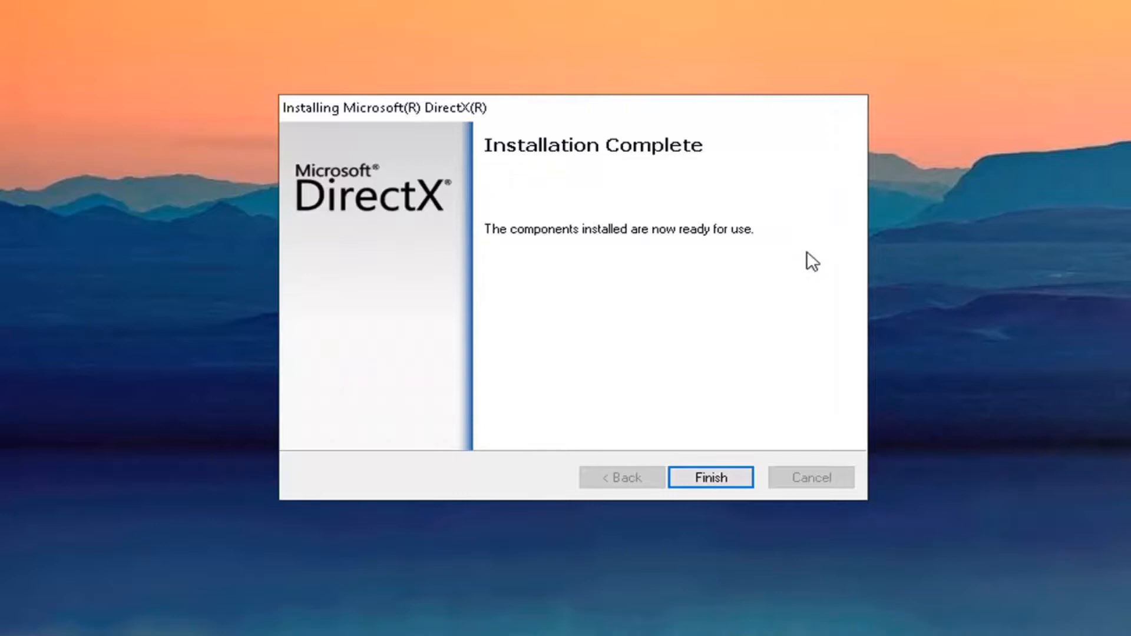
Finish the installer and restart Windows from the Start menu's Power options.
click(709, 477)
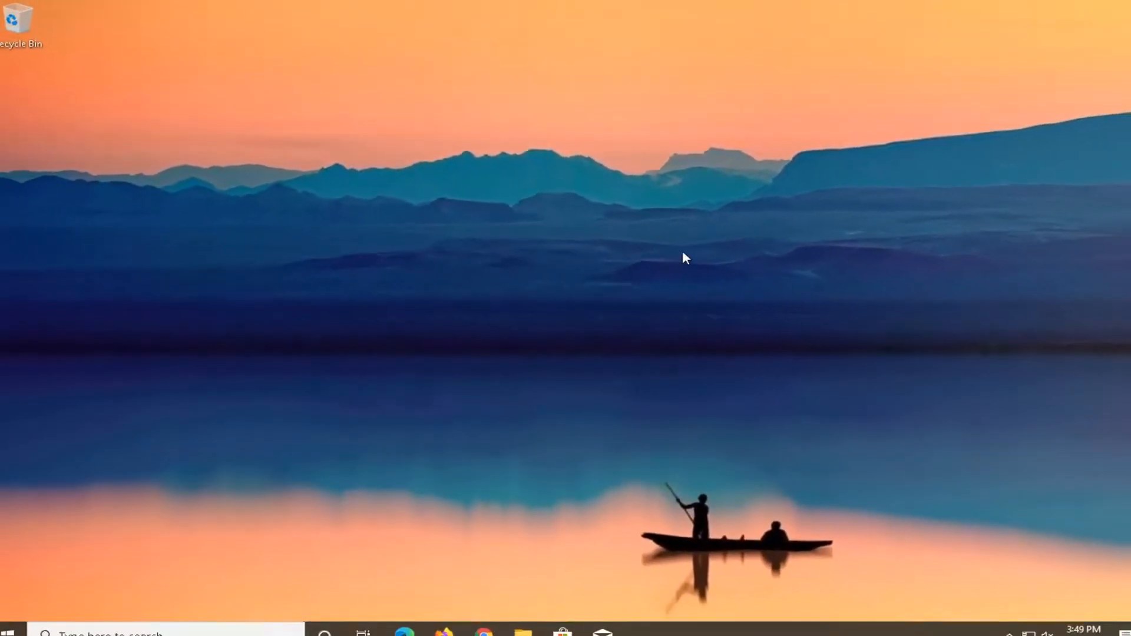
click(10, 622)
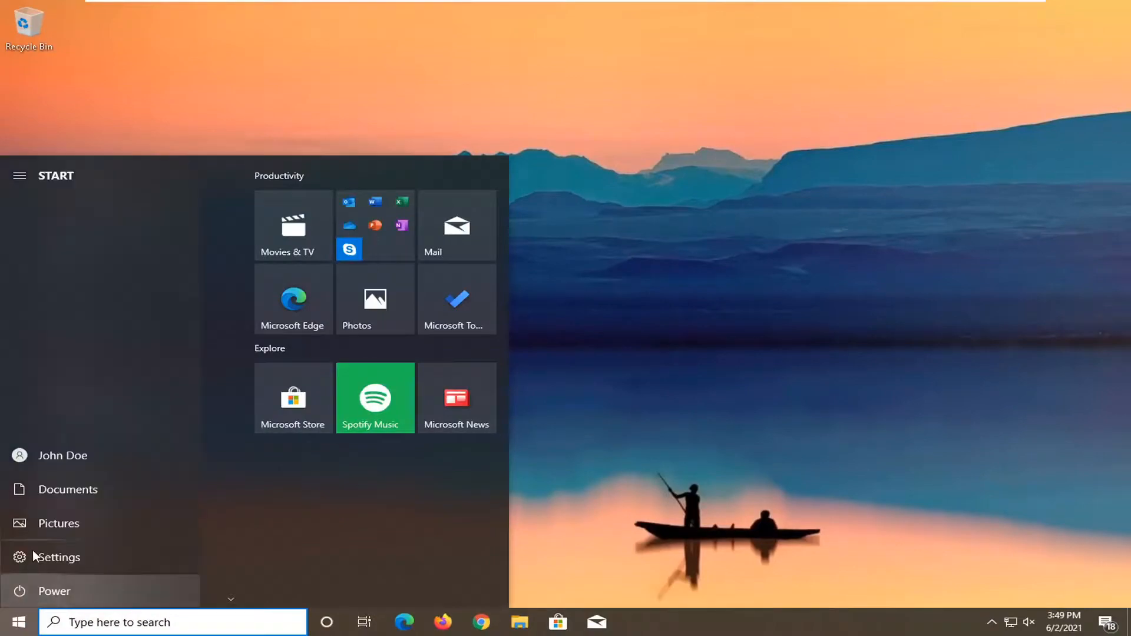
click(39, 590)
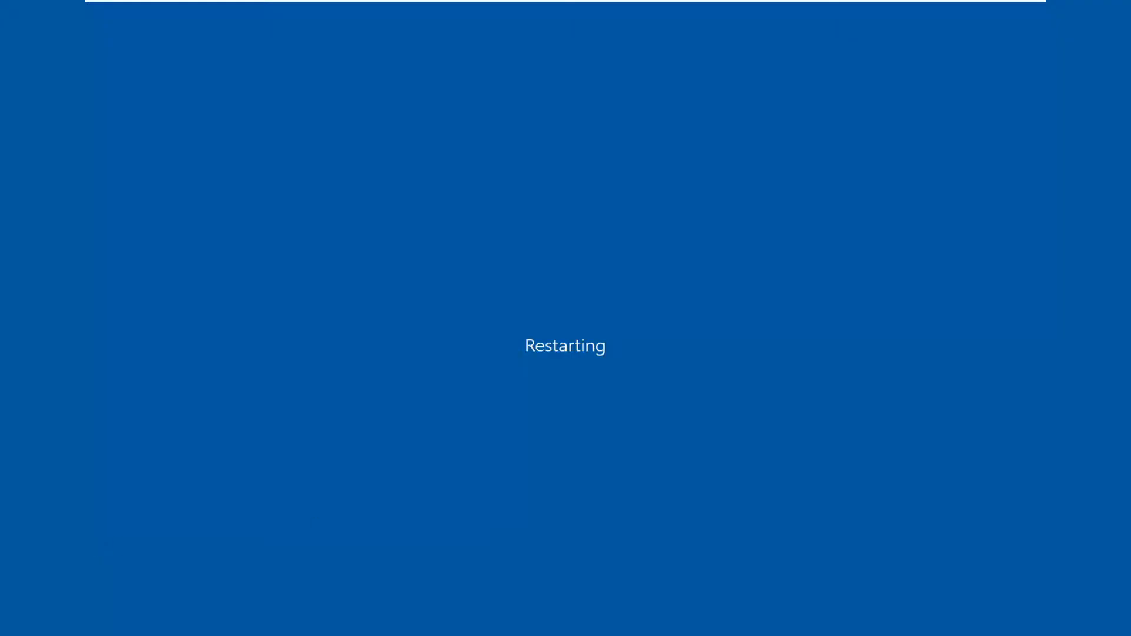